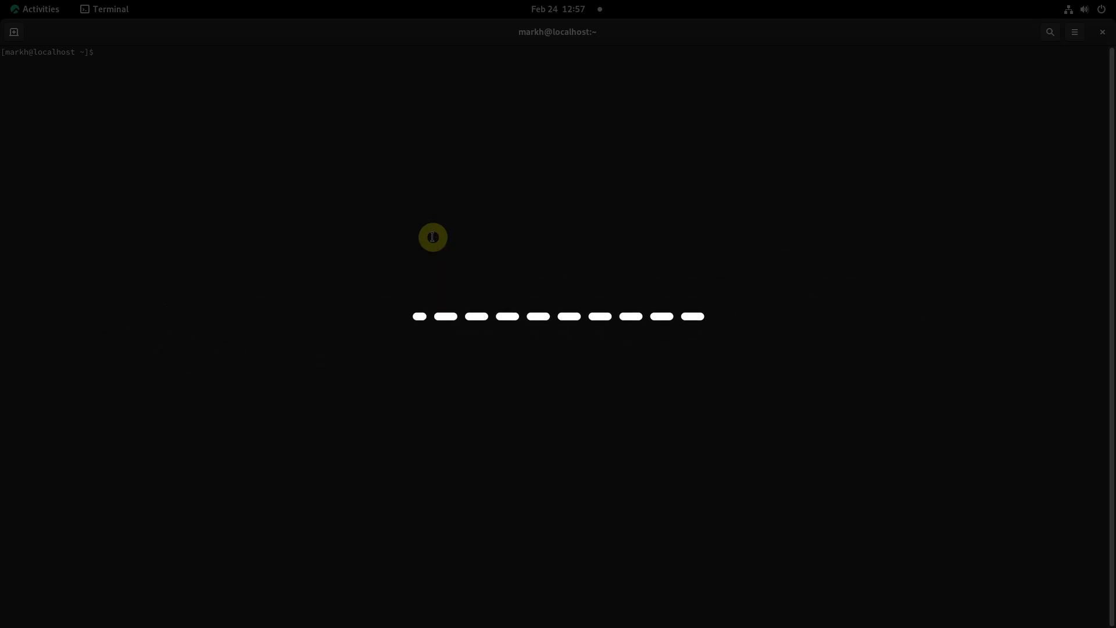
Inspect disks with lsblk and fdisk -l, and check / and /home usage with df -h
{"action": "type", "text": "lsblk"}
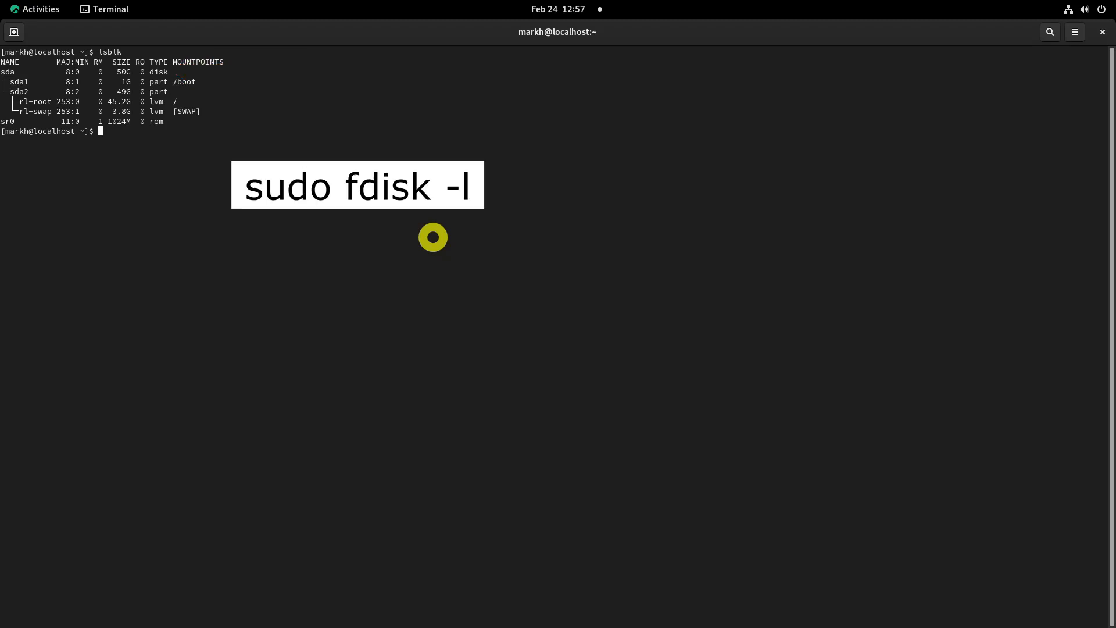
{"action": "type", "text": "sudo fdisk -l"}
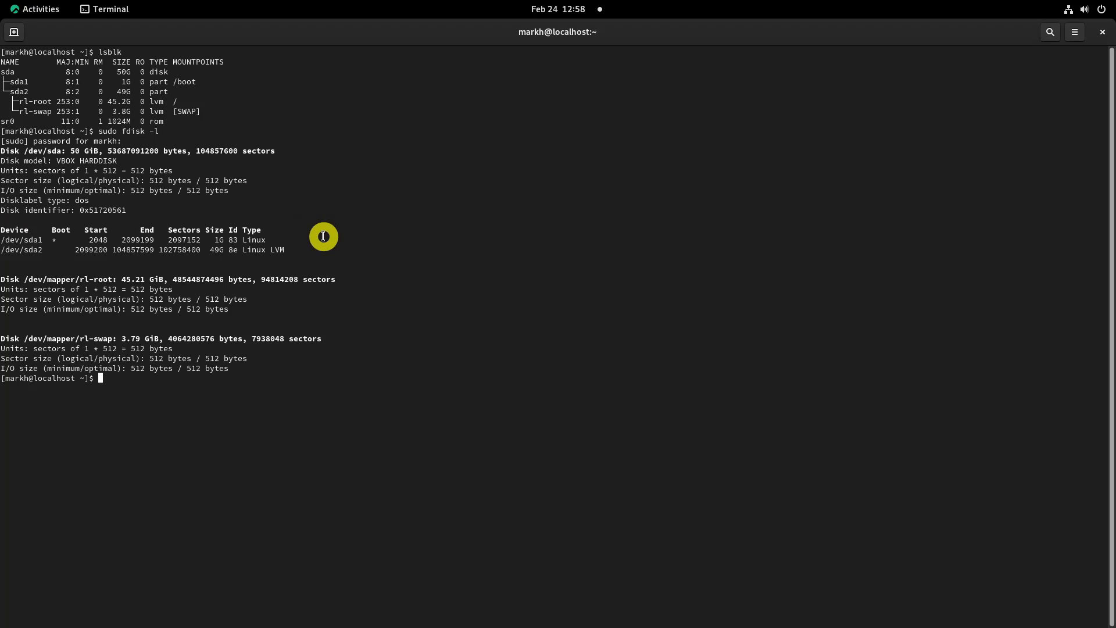
{"action": "type", "text": "df -h /home"}
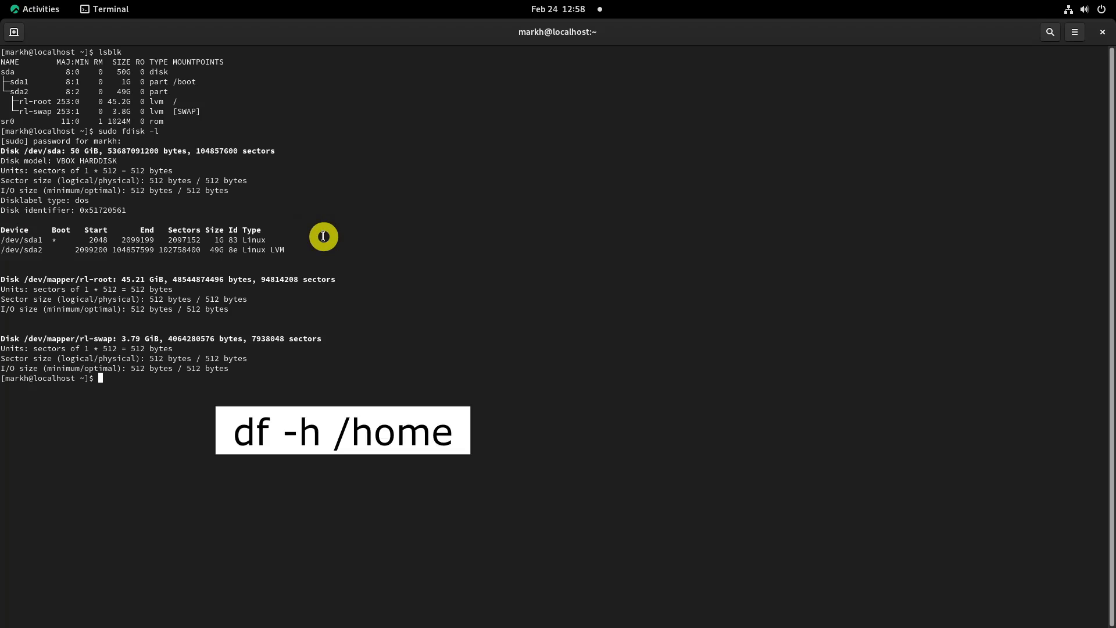
{"action": "type", "text": "df -h /"}
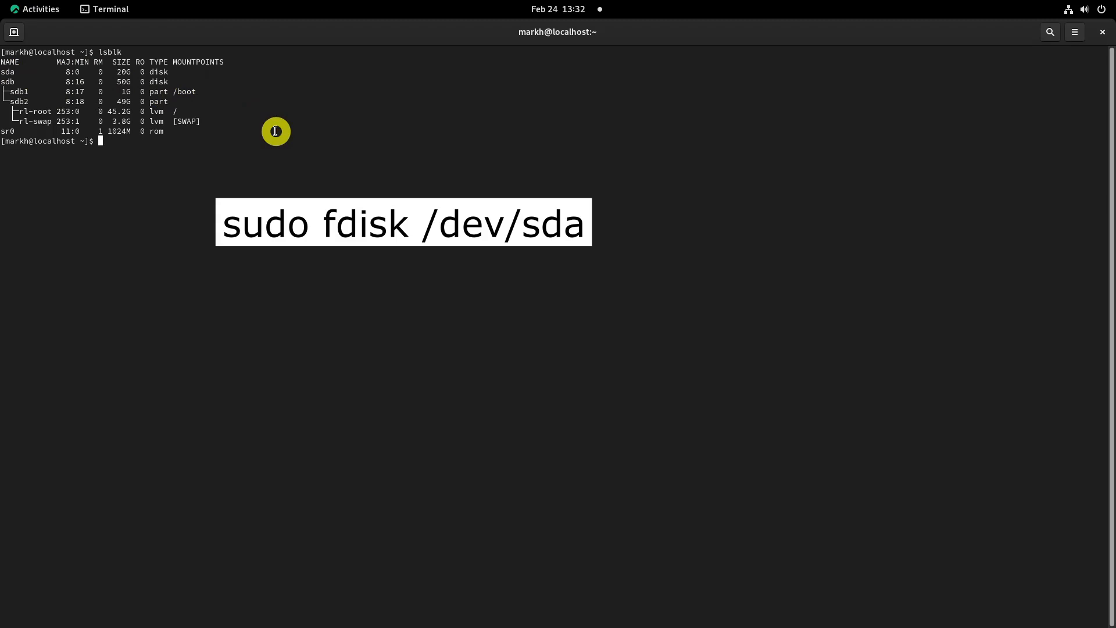
Use fdisk to add a +10G primary partition on /dev/sda and write the table
{"action": "type", "text": "sudo fdisk /dev/sda"}
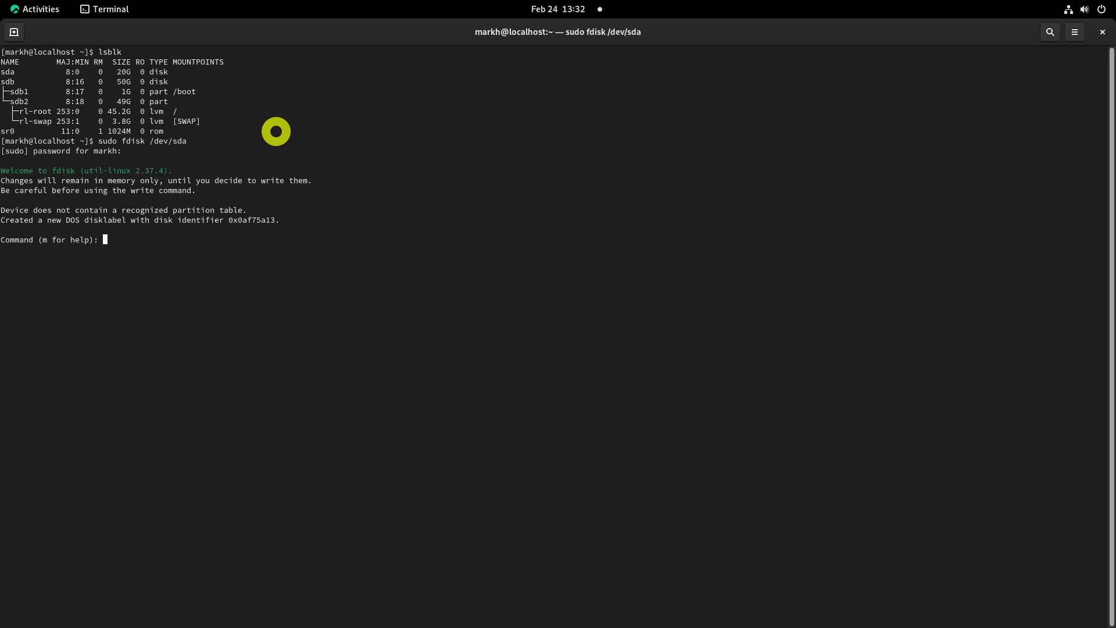
{"action": "type", "text": "n"}
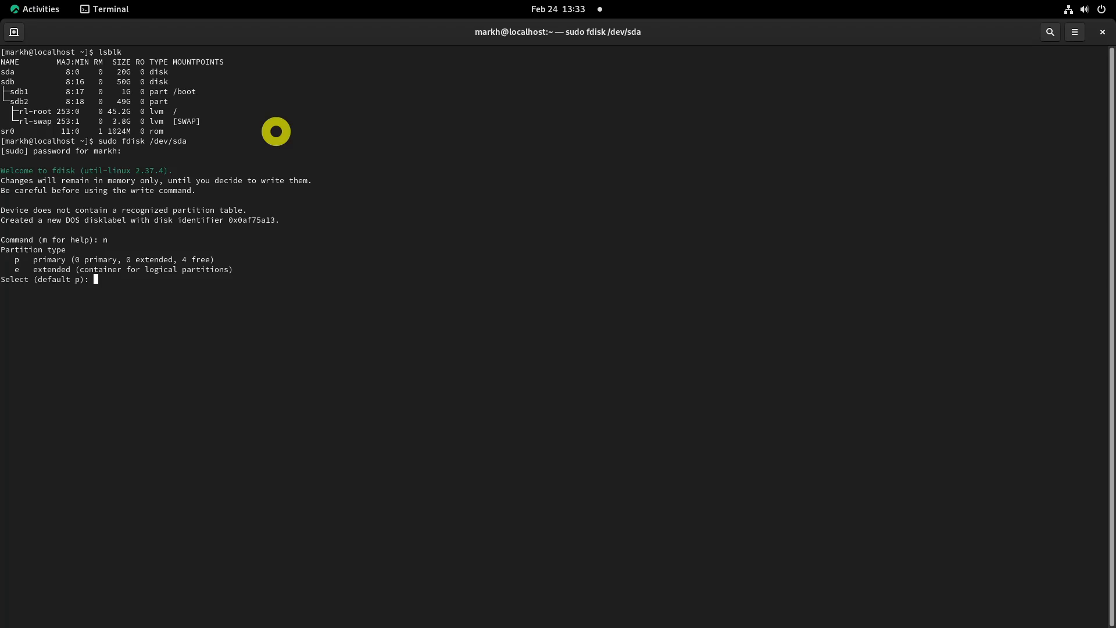
{"action": "type", "text": "p"}
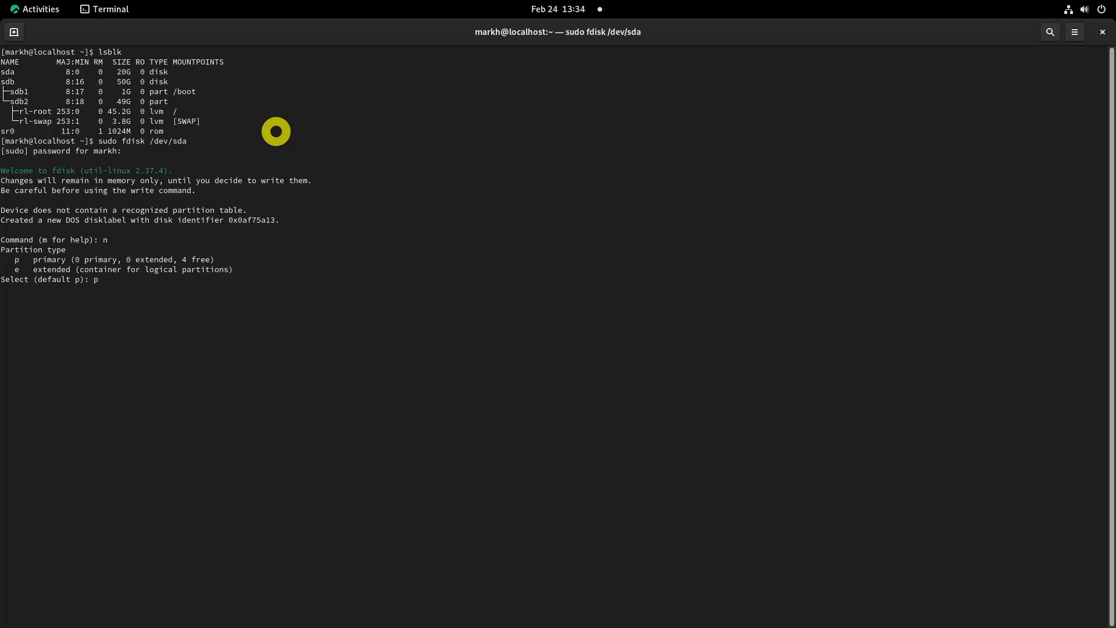
{"action": "key", "text": "Return"}
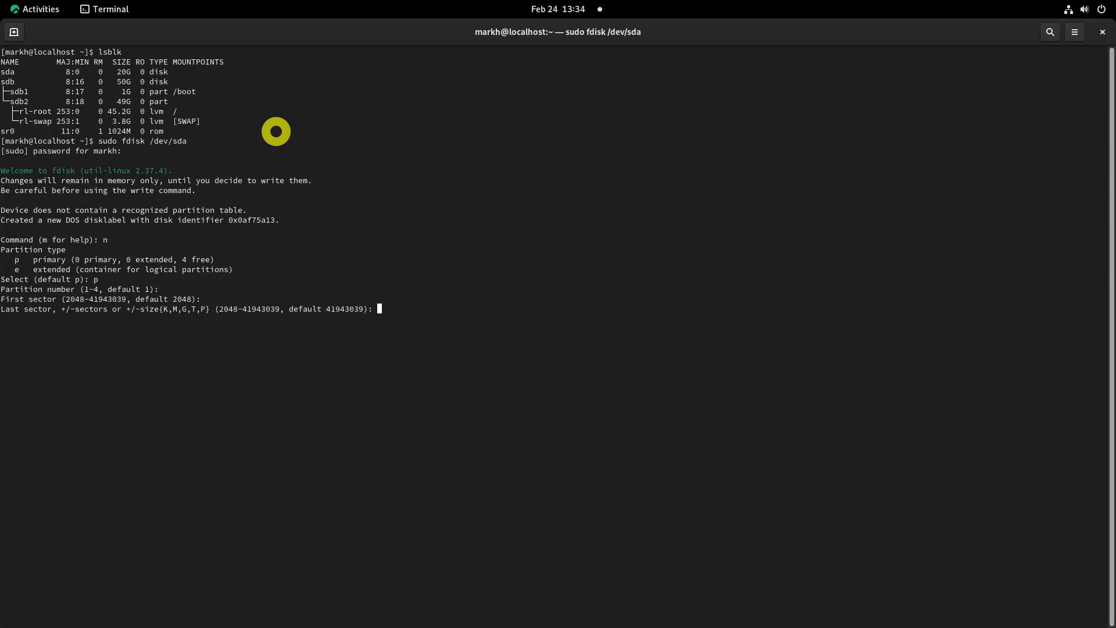
{"action": "type", "text": "+10G"}
{"action": "type", "text": "w"}
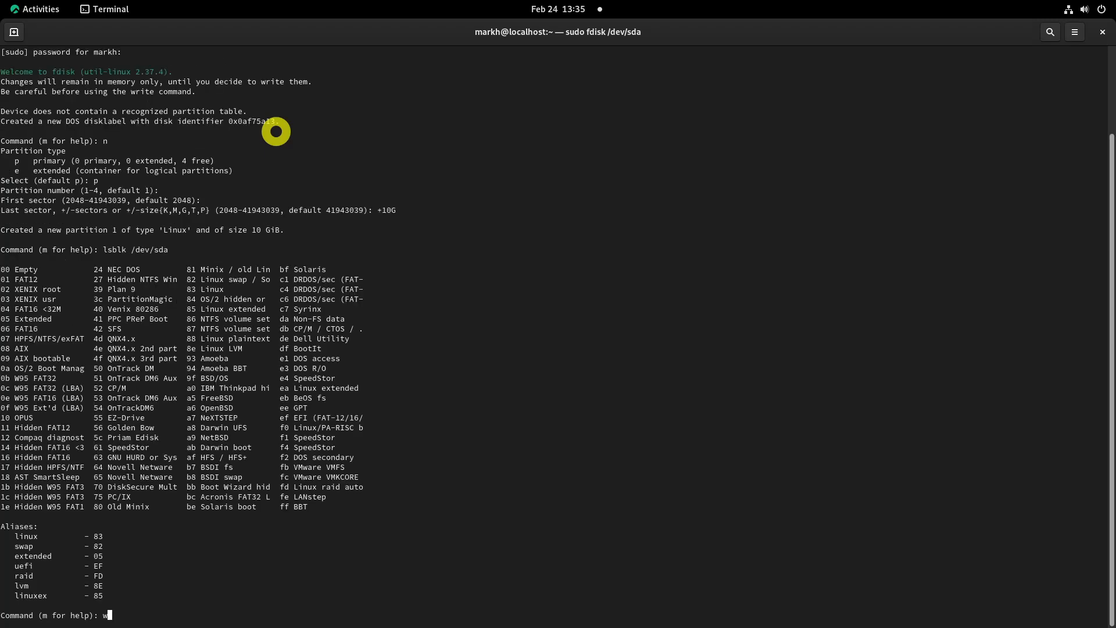
{"action": "key", "text": "Return"}
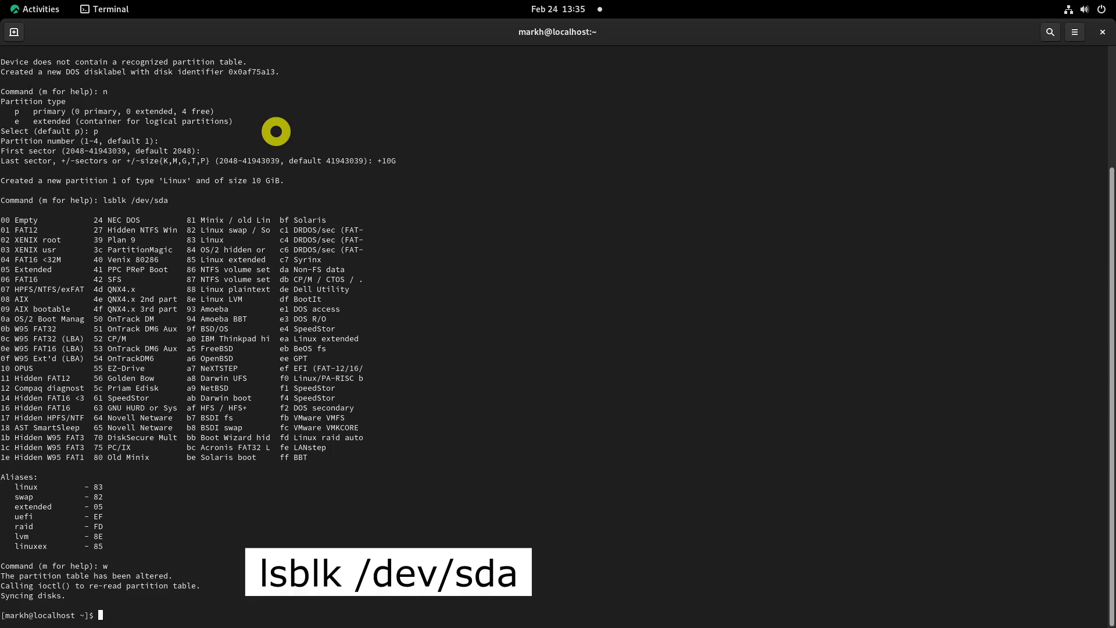
List /dev/sda with lsblk and format /dev/sda1 as ext4 using mkfs.ext4
{"action": "type", "text": "lsblk /d"}
{"action": "type", "text": "sudo mk"}
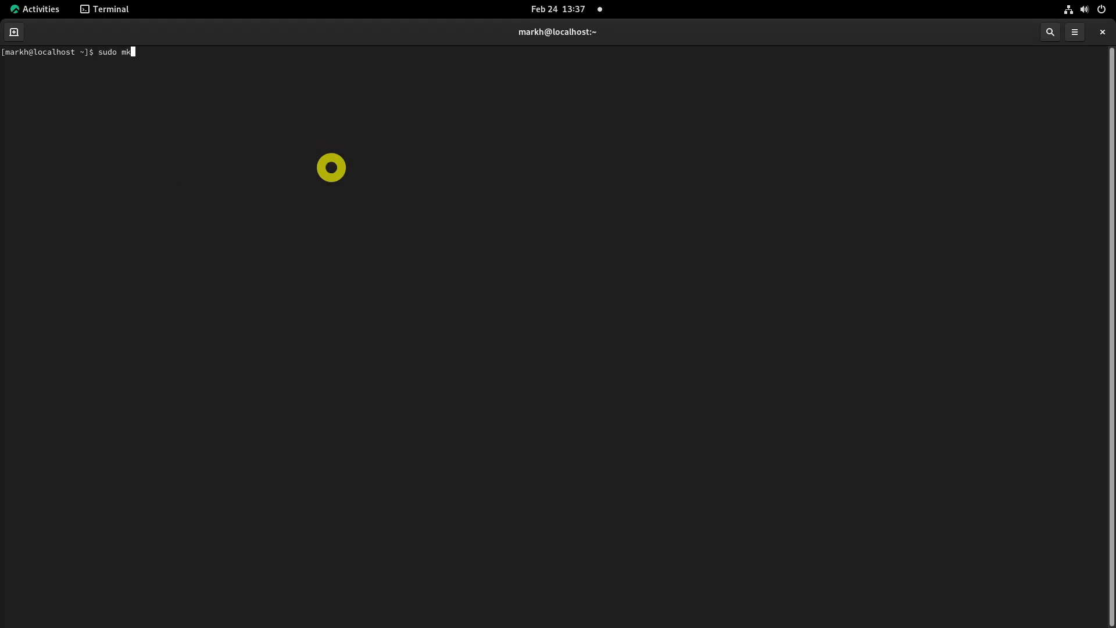
{"action": "type", "text": "fs.ext4 /dev/sda1"}
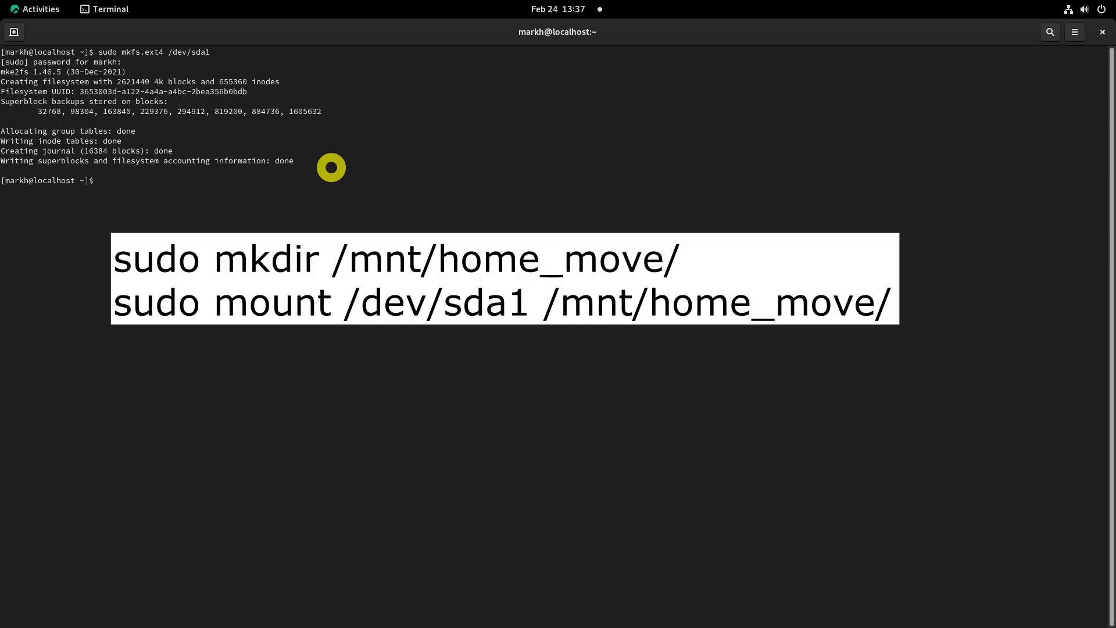
Create /mnt/home_move, mount /dev/sda1 on it, and check its space with df -h
{"action": "type", "text": "sudo"}
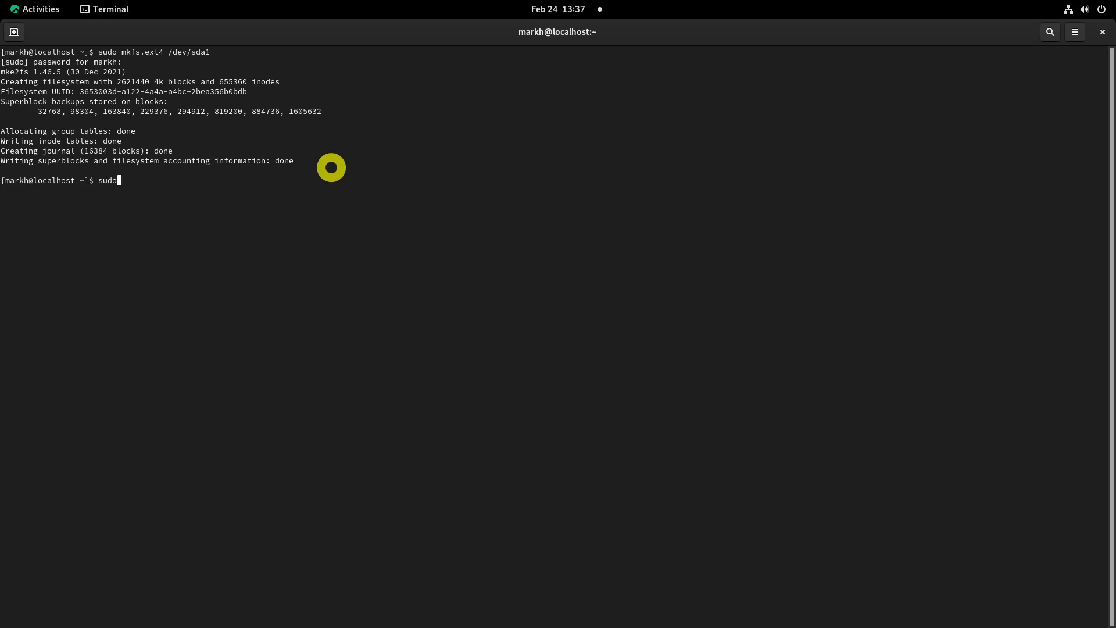
{"action": "type", "text": "mkdir /mnt/home_move/"}
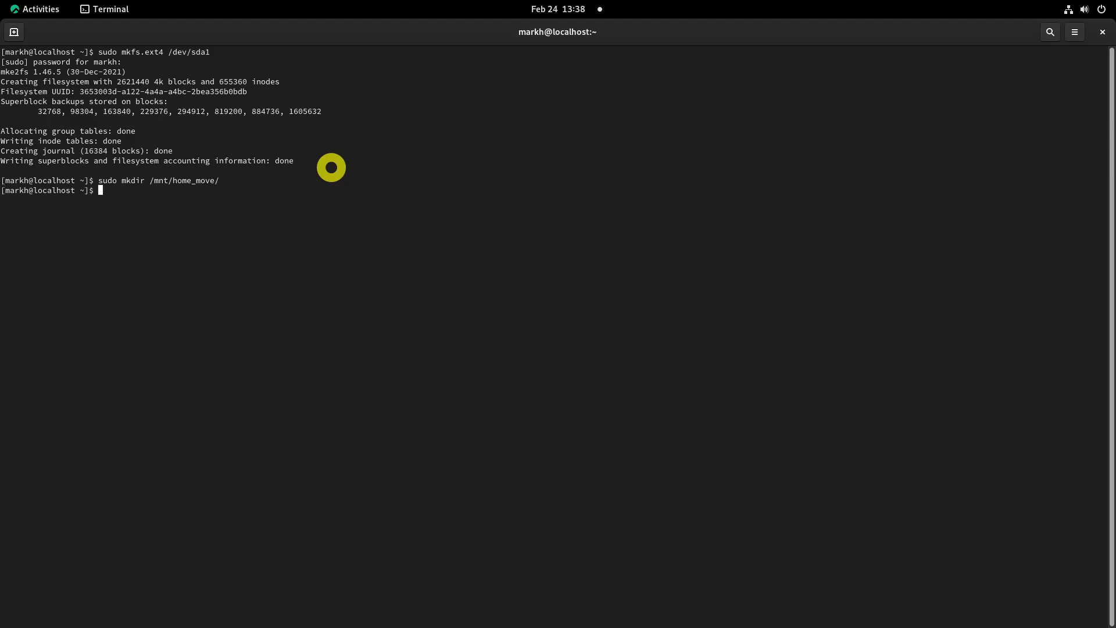
{"action": "type", "text": "sudo mount /dev/sda1"}
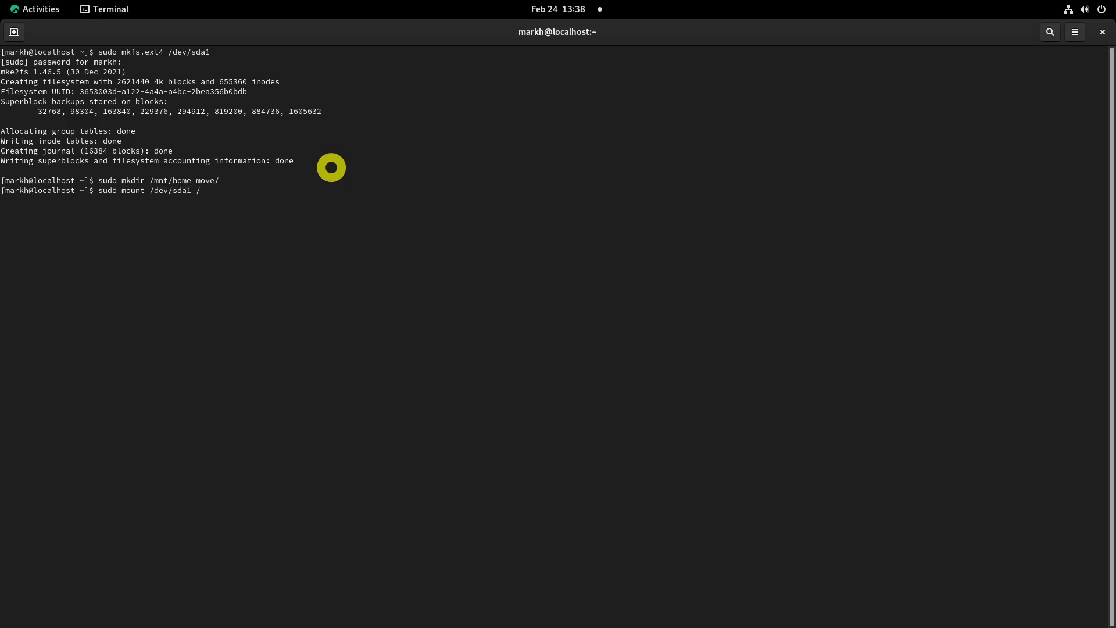
{"action": "type", "text": "/mnt/home_move/"}
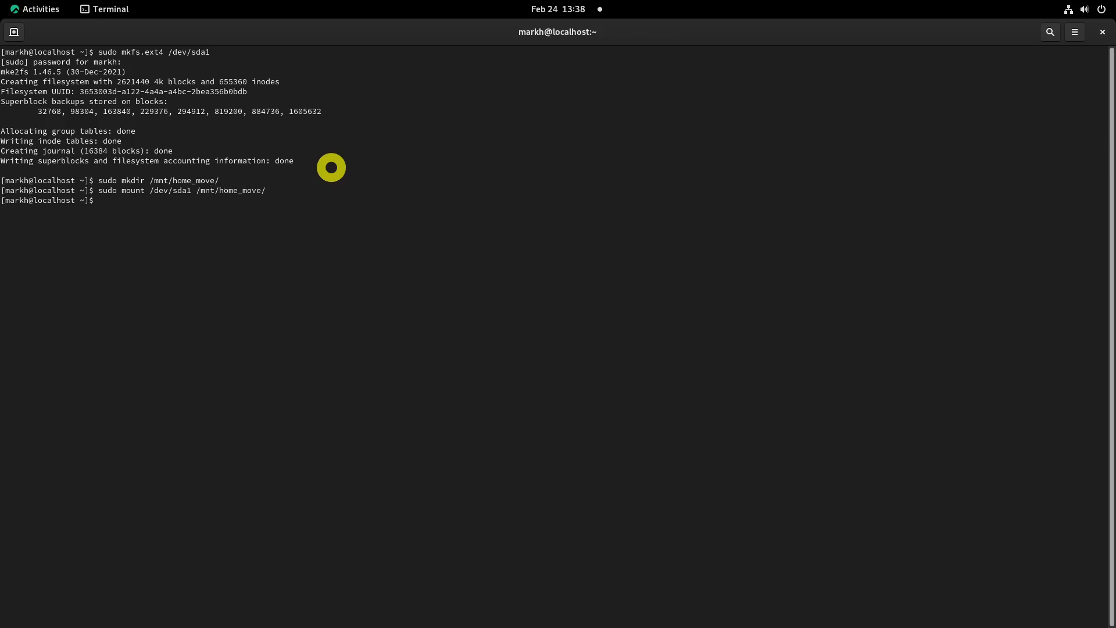
{"action": "type", "text": "df -h /de"}
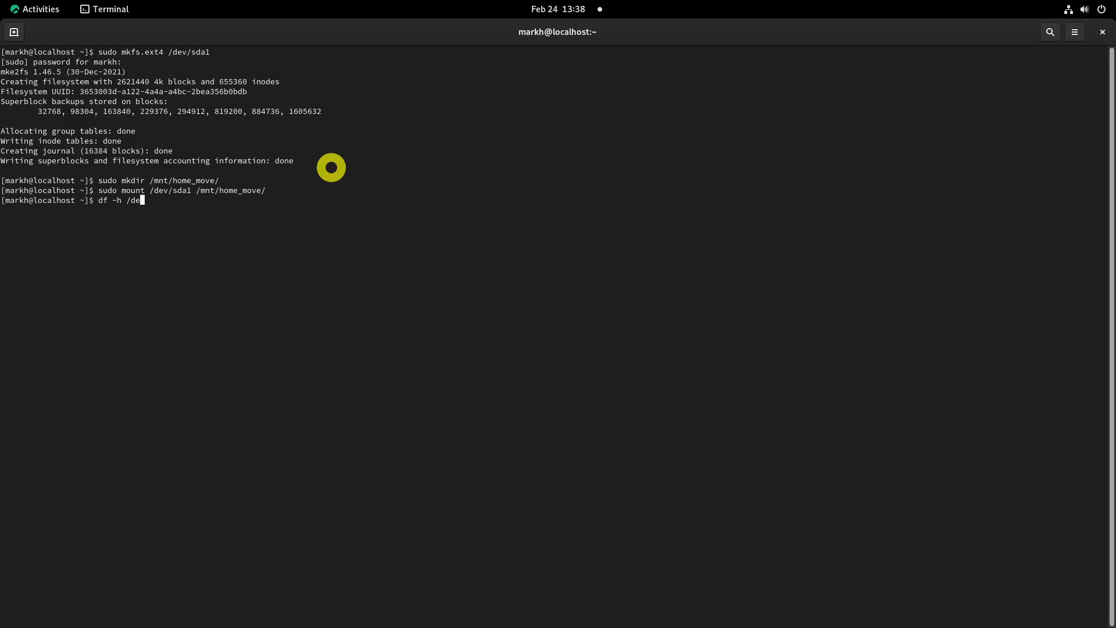
{"action": "type", "text": "v/sda1"}
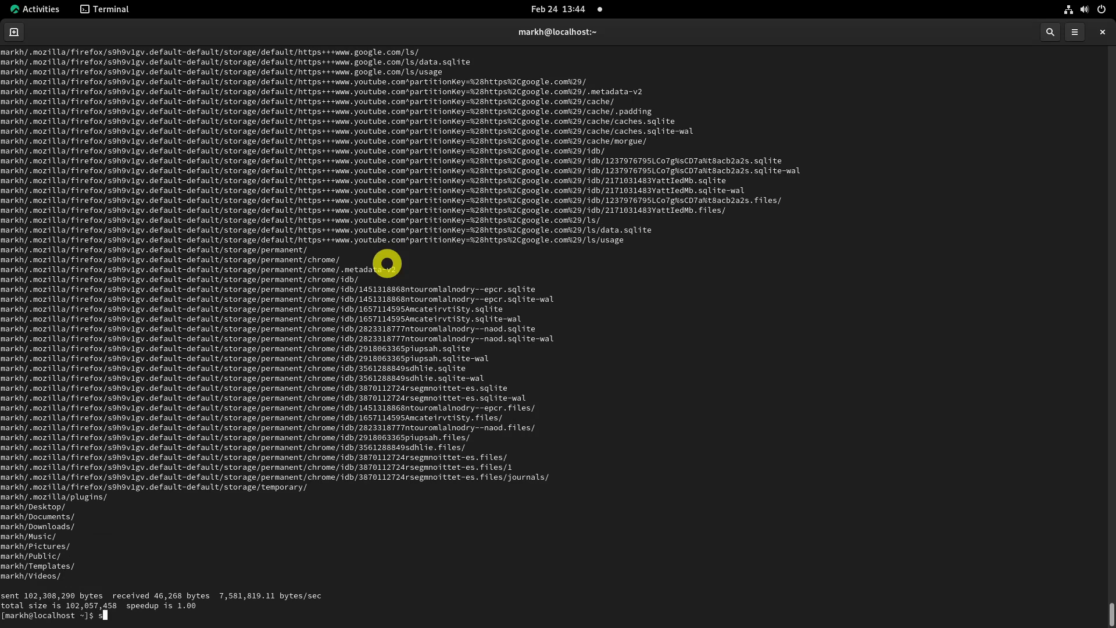
Rename the original /home directory to /home_old
{"action": "type", "text": "sudo mv /home /home_old"}
{"action": "type", "text": "ls -l /home"}
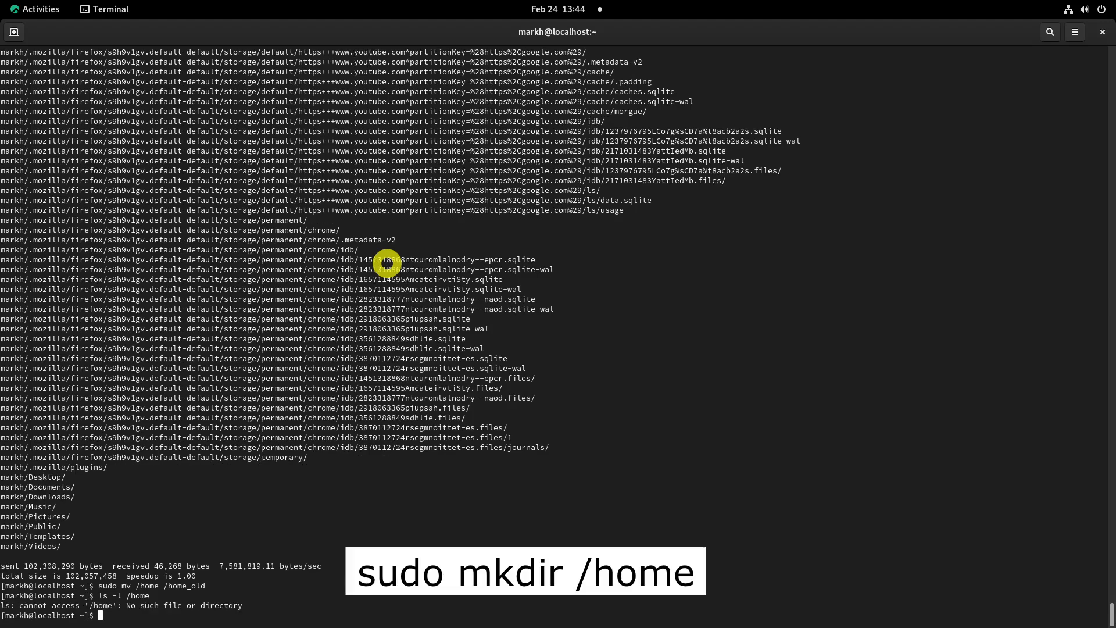
Create an empty /home, unmount /dev/sda1, and remount it on /home
{"action": "type", "text": "sudo mk"}
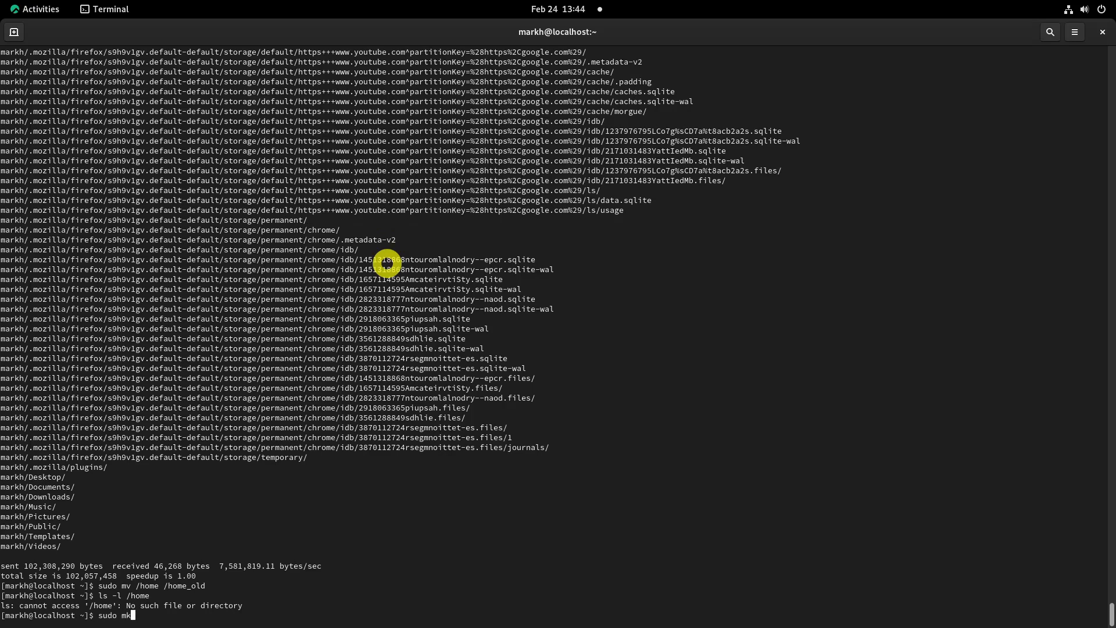
{"action": "key", "text": "Return"}
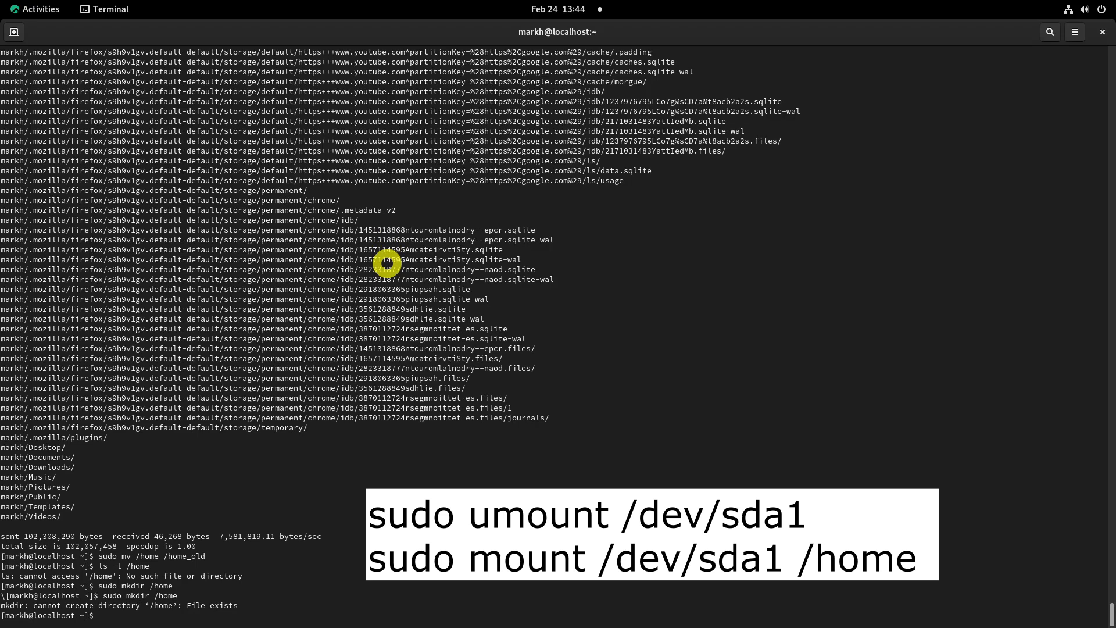
{"action": "type", "text": "sudo umm"}
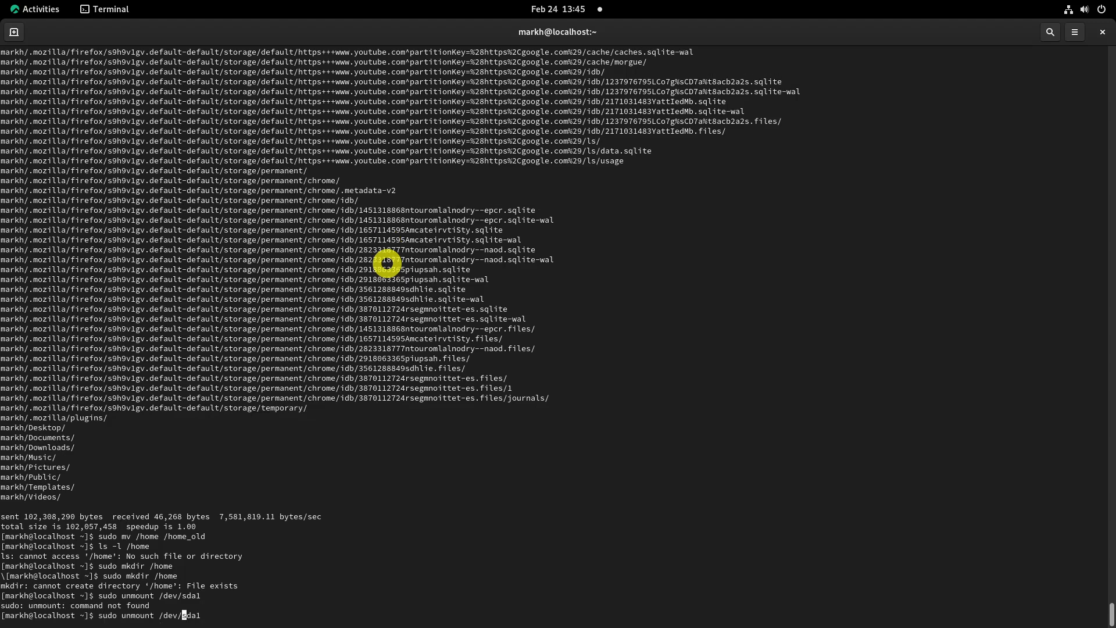
{"action": "key", "text": "Return"}
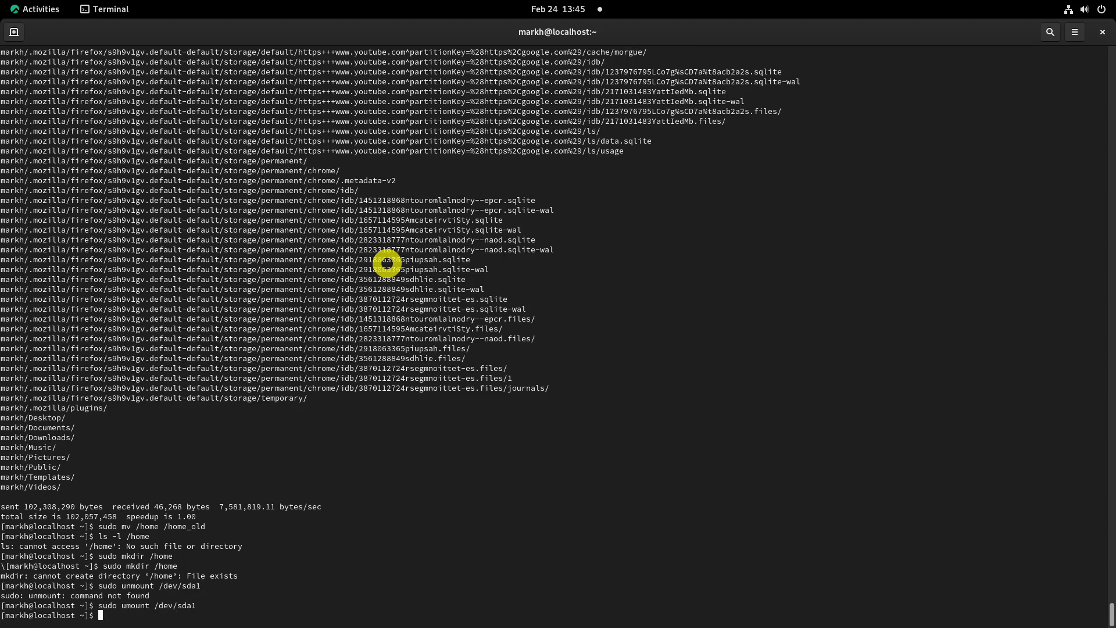
{"action": "type", "text": "sudo mount /de"}
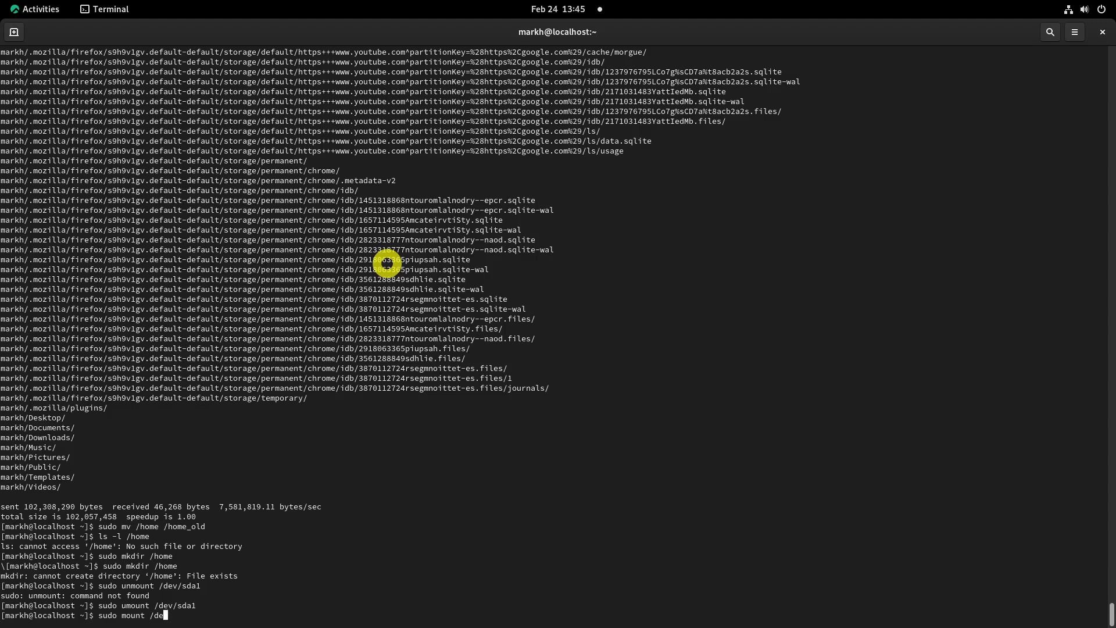
{"action": "type", "text": "/dev/sda1 /h"}
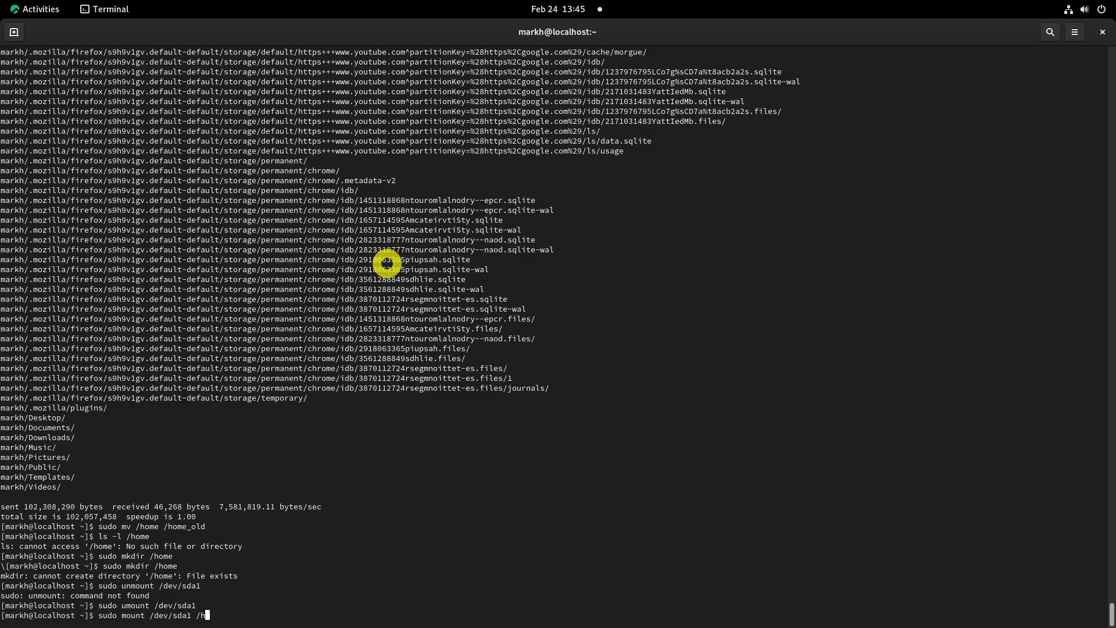
{"action": "key", "text": "Return"}
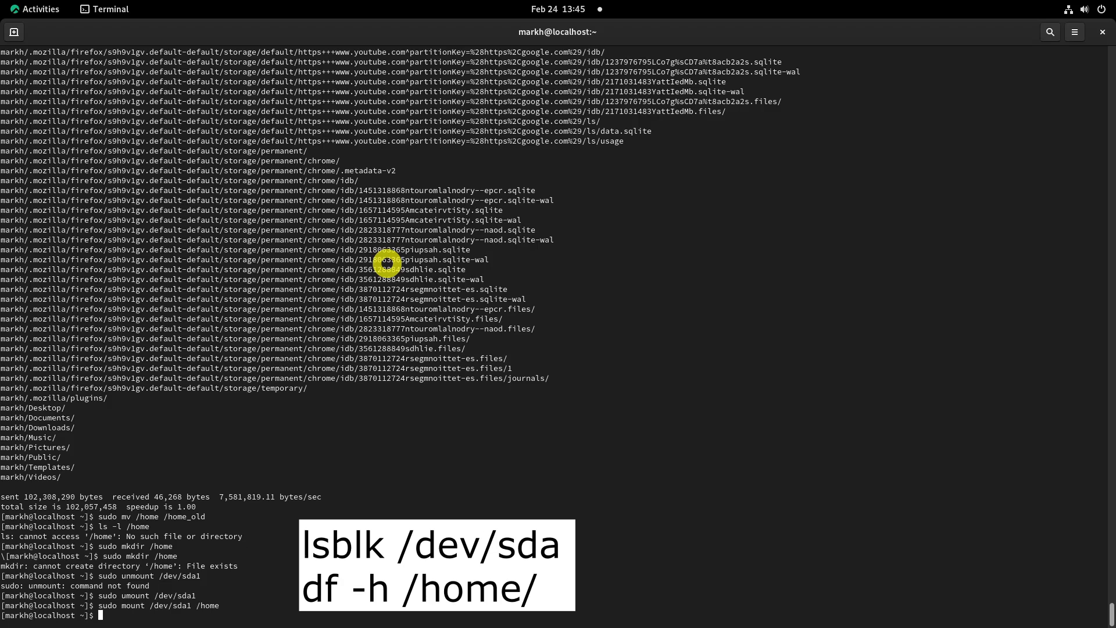
List /dev/sda partitions with lsblk and show /home usage with df -h /home/
{"action": "type", "text": "lsblk /dev/sda"}
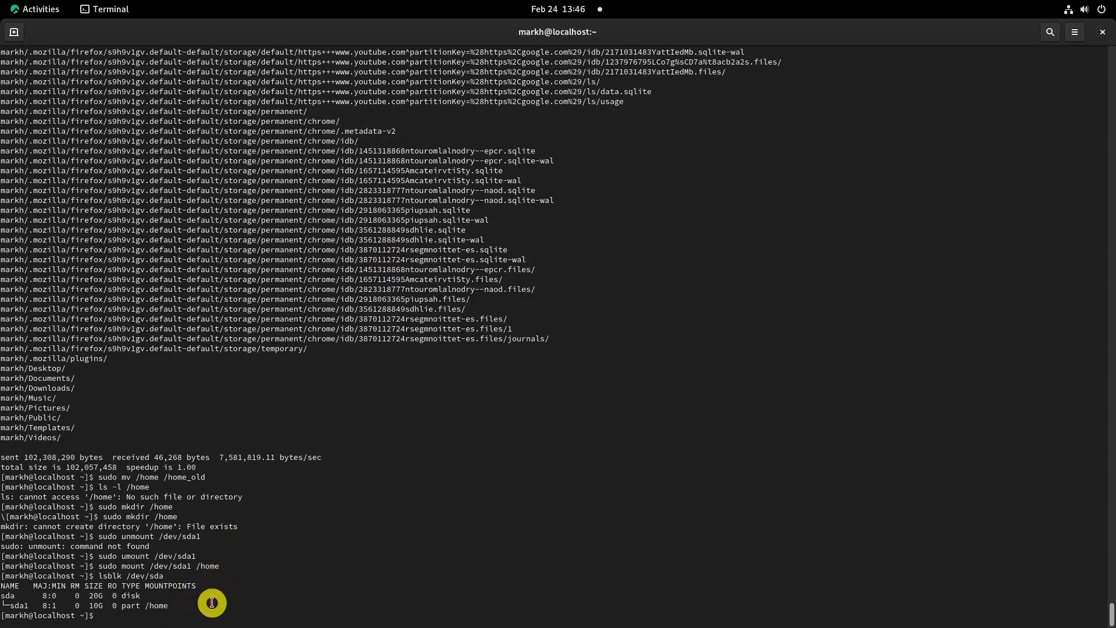
{"action": "type", "text": "df -h /home/"}
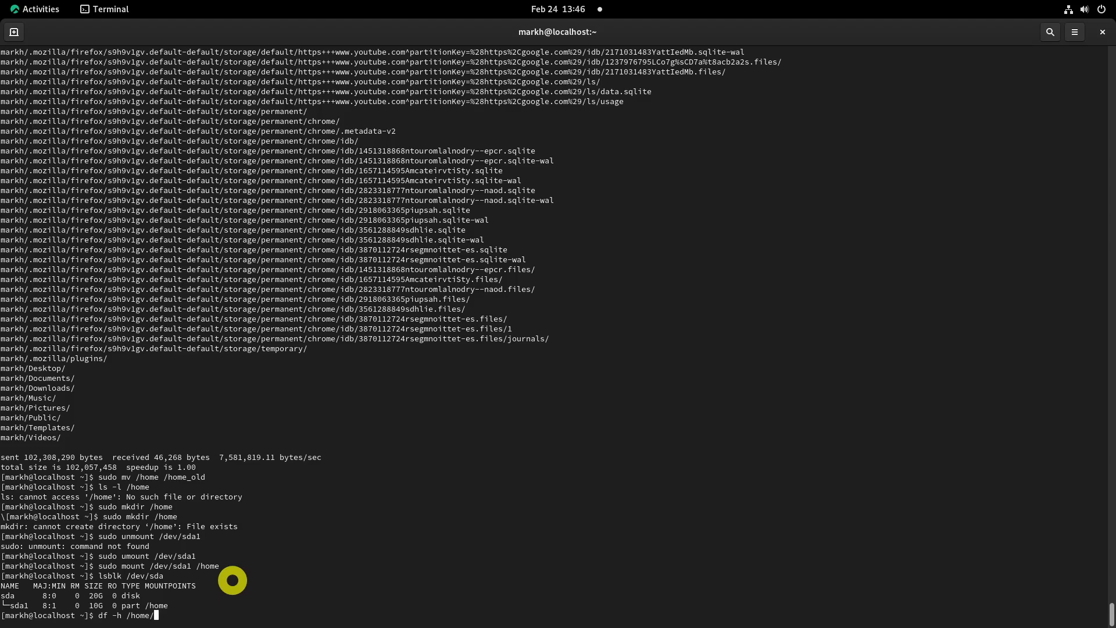
{"action": "key", "text": "Return"}
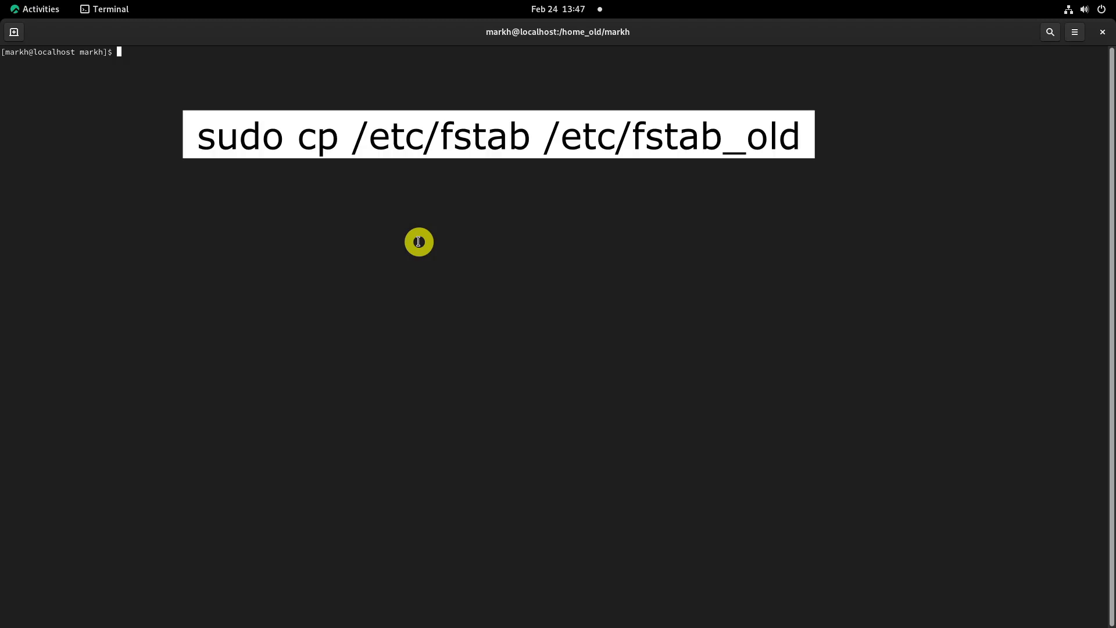
Back up /etc/fstab as /etc/fstab_old
{"action": "type", "text": "sudo cp"}
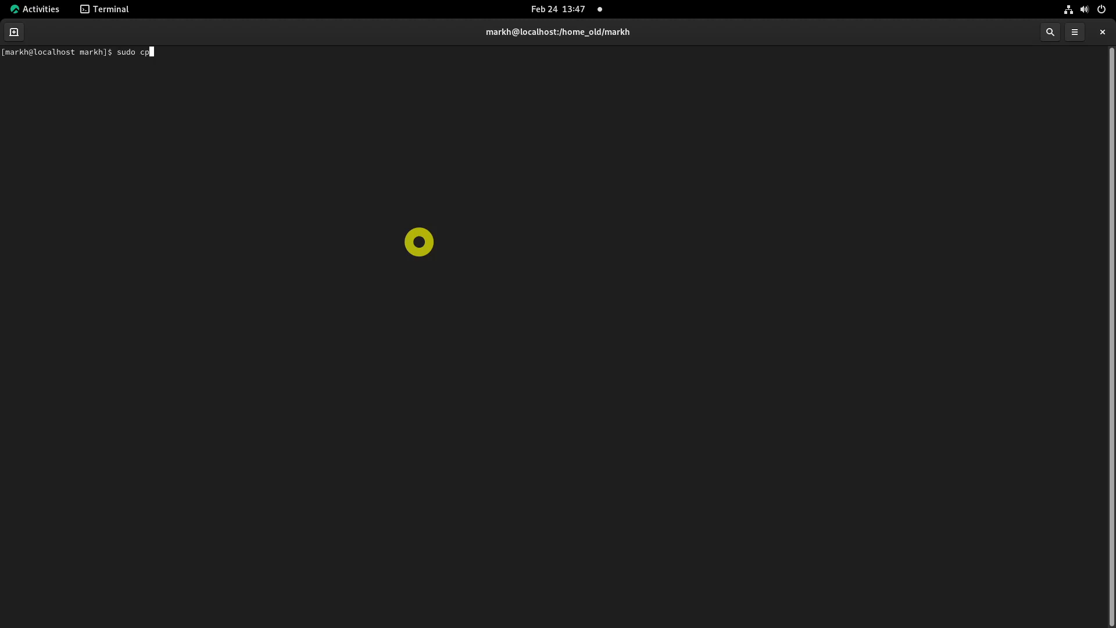
{"action": "type", "text": "/etc/fstab"}
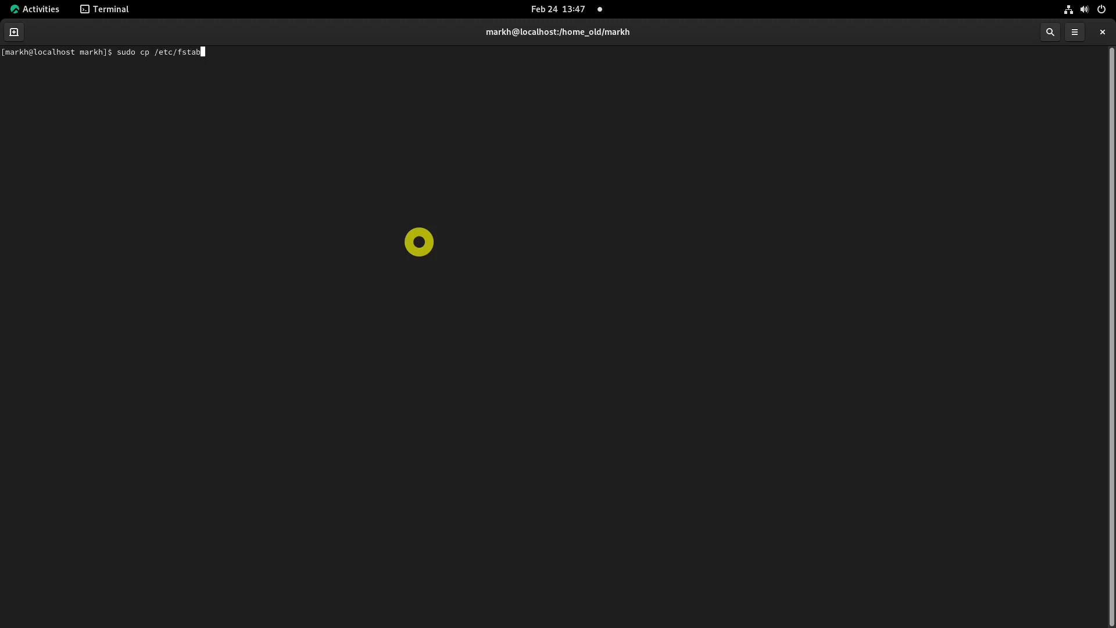
{"action": "type", "text": "/etc/fsta"}
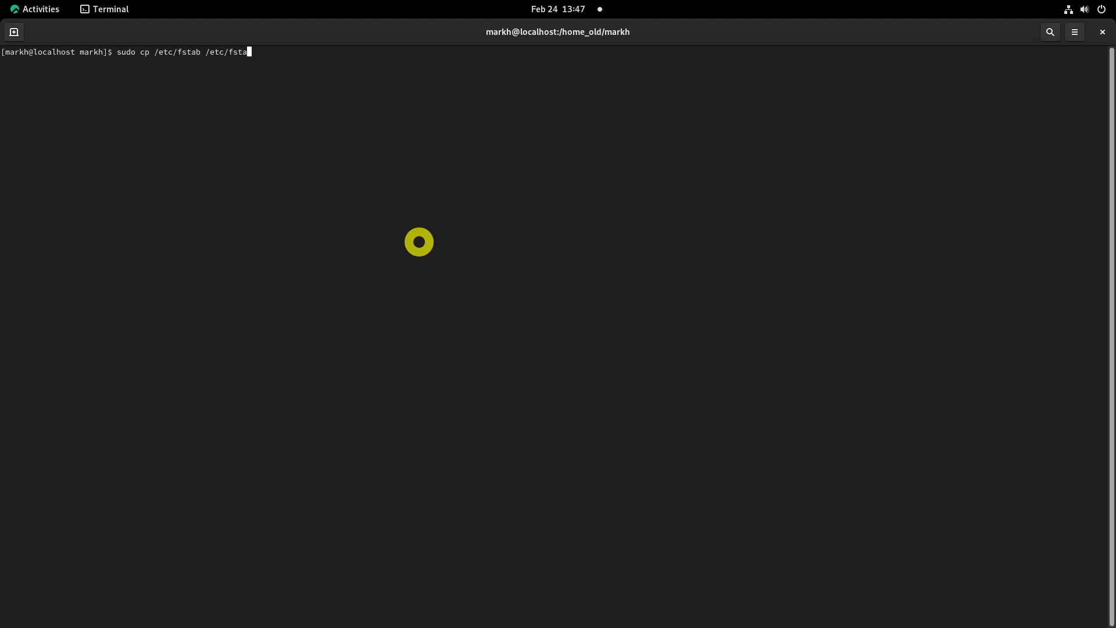
{"action": "key", "text": "Return"}
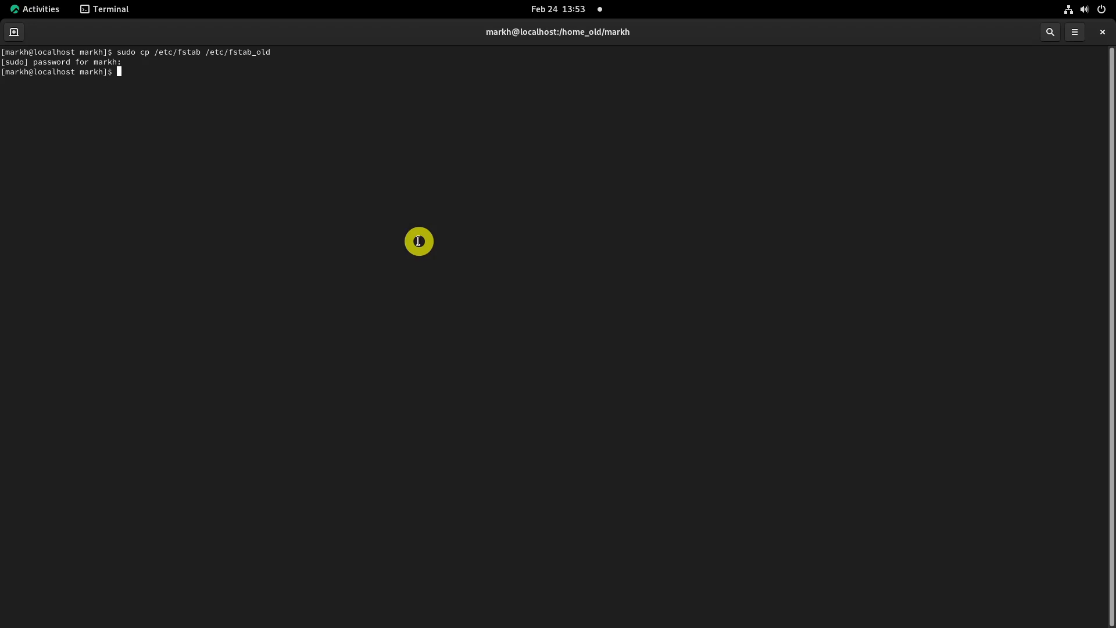
Open /etc/fstab in nano with sudo
{"action": "type", "text": "sudo nano /"}
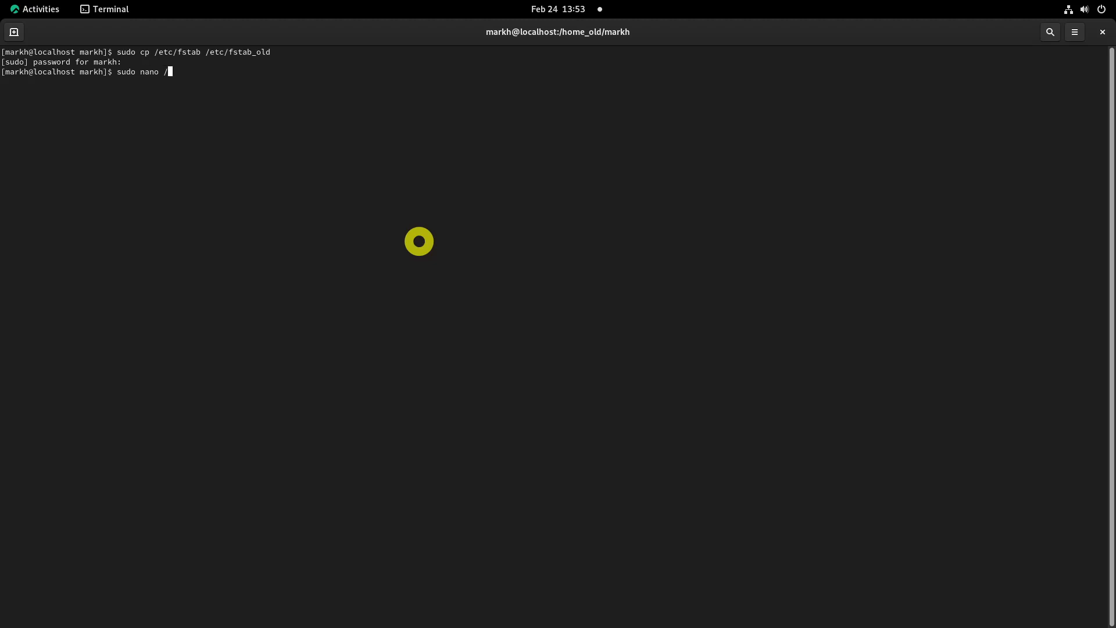
{"action": "type", "text": "etc/fstab"}
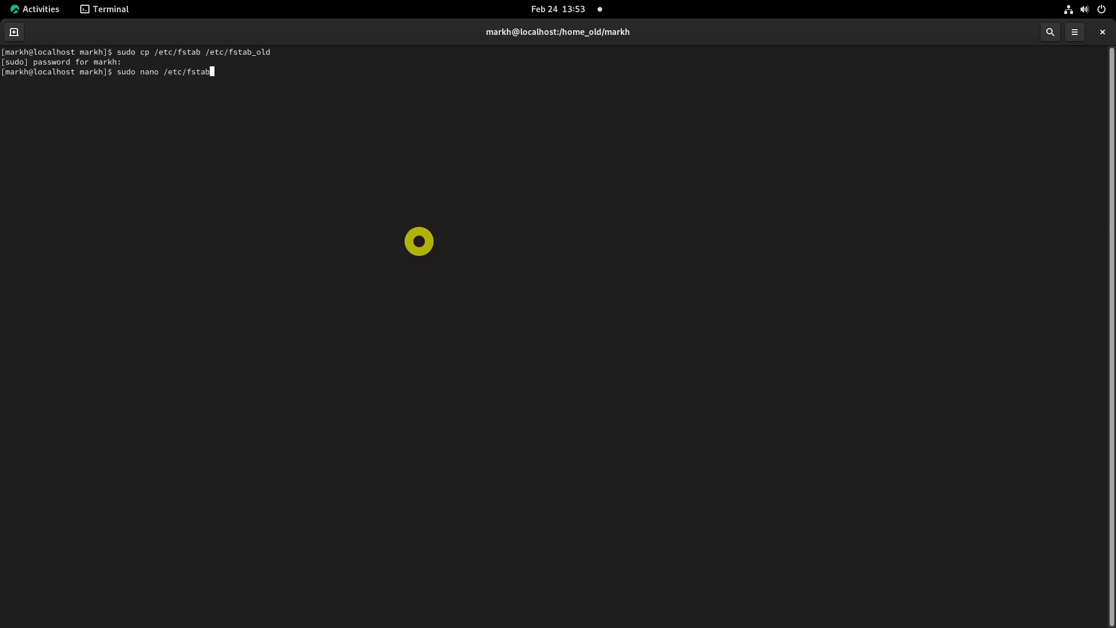
{"action": "key", "text": "Return"}
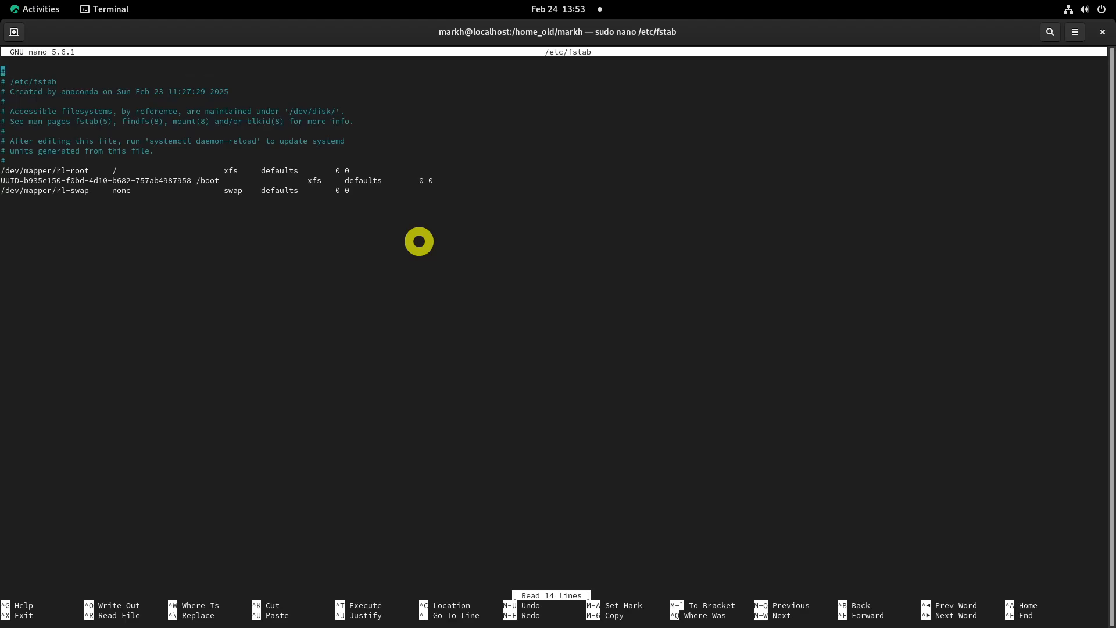
Add '/dev/sda1 /home ext4 defaults 0 0' to fstab, save, and exit nano
{"action": "type", "text": "/de"}
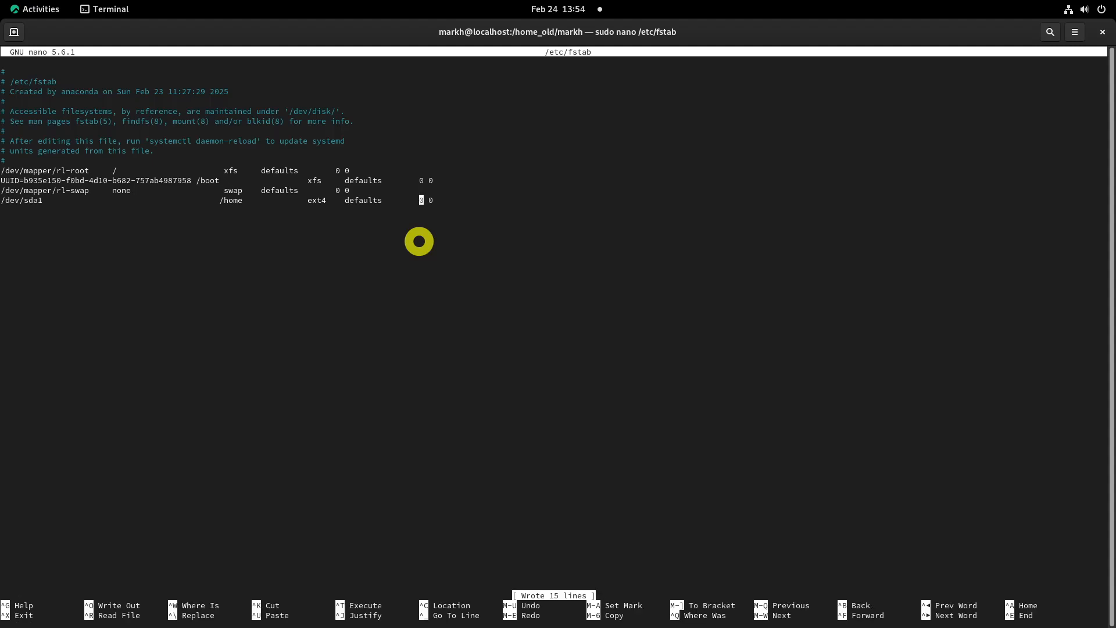
{"action": "key", "text": "ctrl+x"}
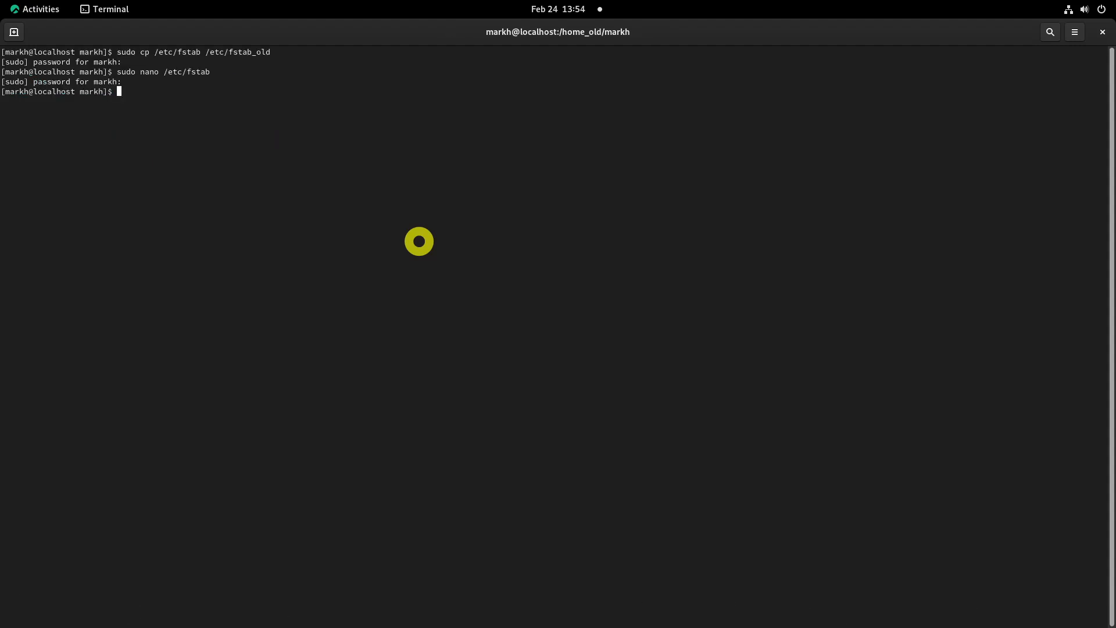
Show the /home filesystem's size and usage with df -h /home/
{"action": "type", "text": "df -h /home/"}
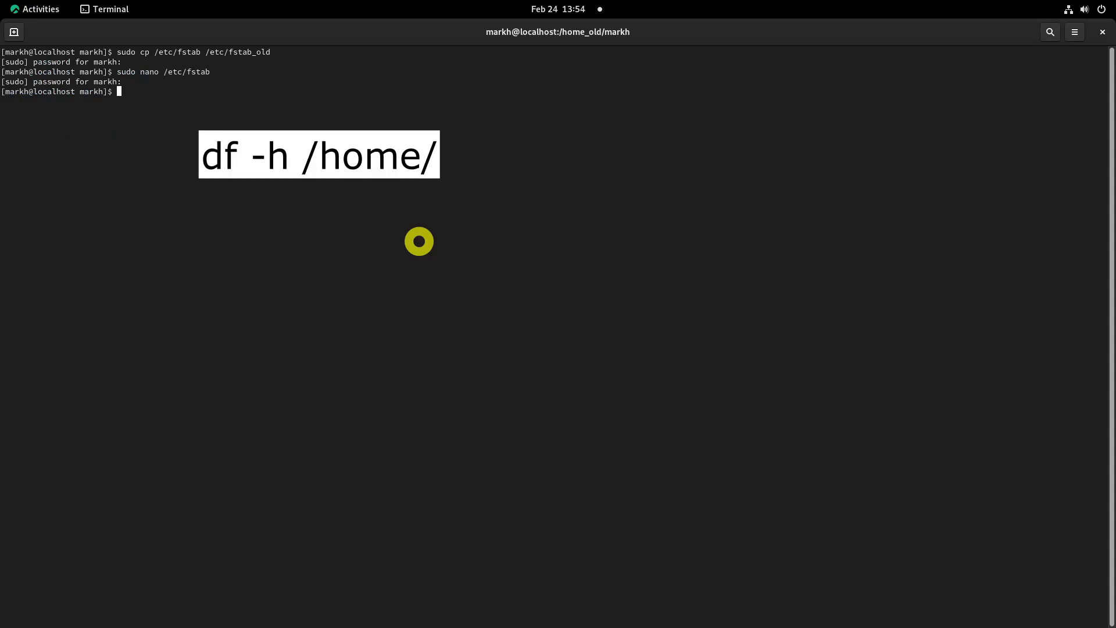